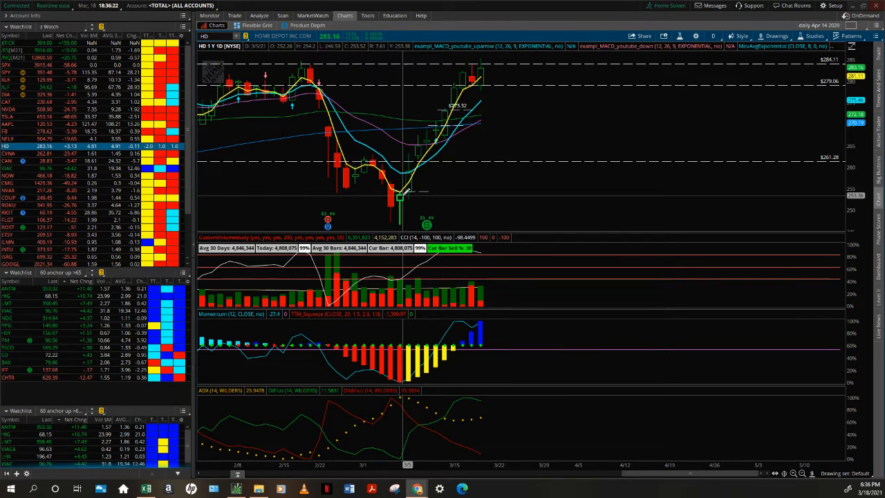
pyautogui.moveTo(353, 145)
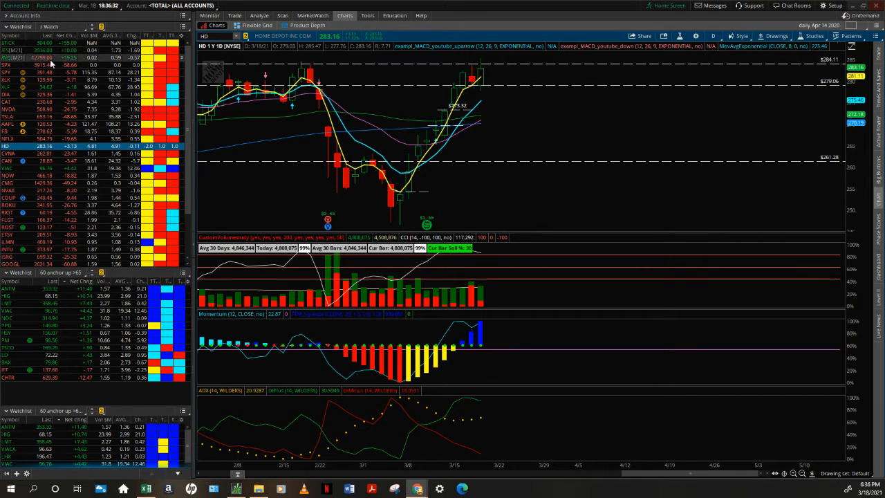
# Load XLF from the watchlist onto the daily chart
pyautogui.click(20, 64)
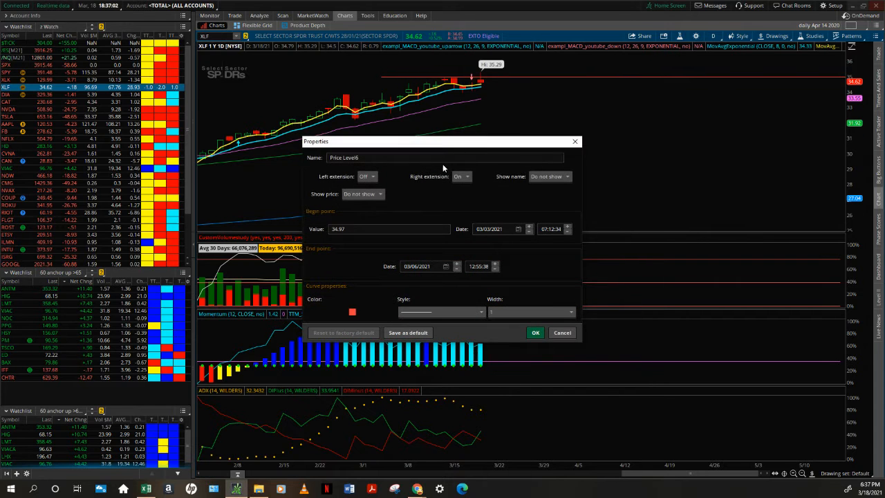
# Set the XLF 34.97 price level line colour to white and confirm
pyautogui.click(352, 312)
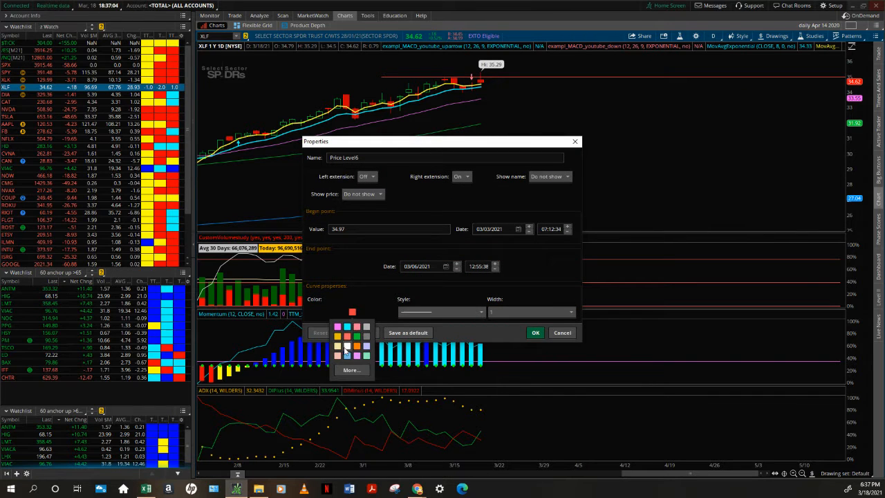
pyautogui.click(352, 356)
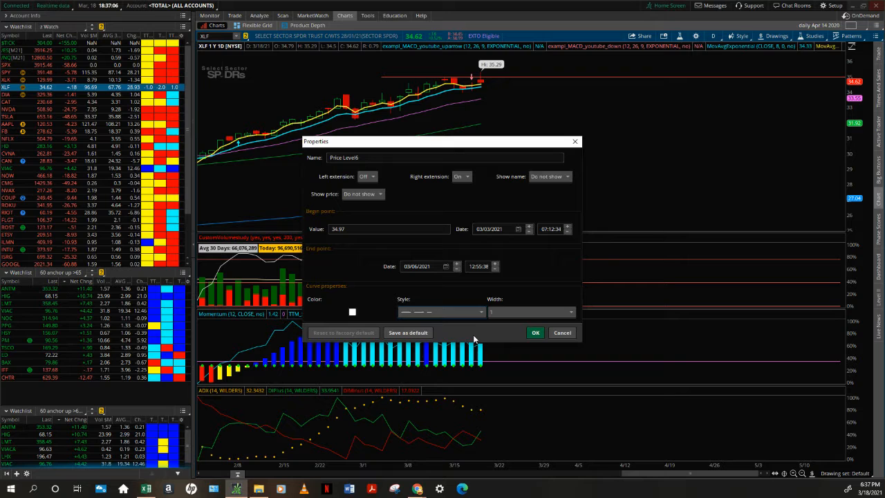
pyautogui.click(362, 194)
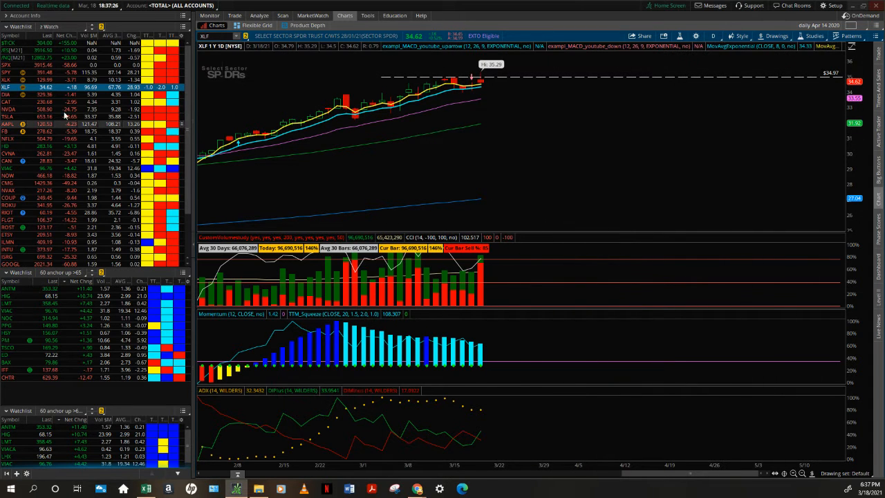
# Load DIA and confirm its 330.99 price level as a white dashed line
pyautogui.click(20, 94)
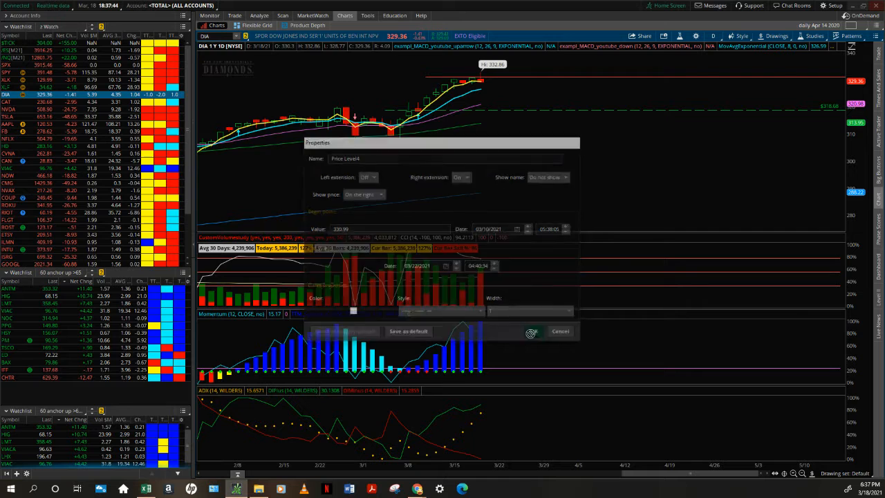
pyautogui.click(561, 331)
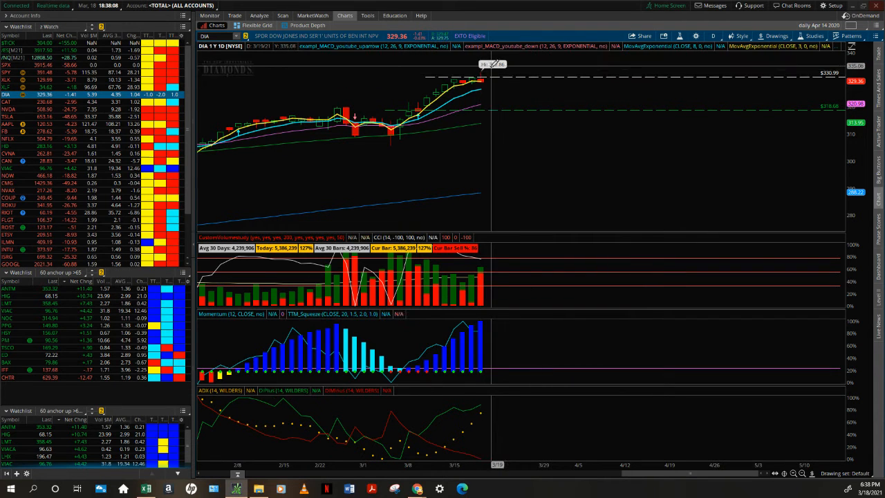
pyautogui.moveTo(488, 79)
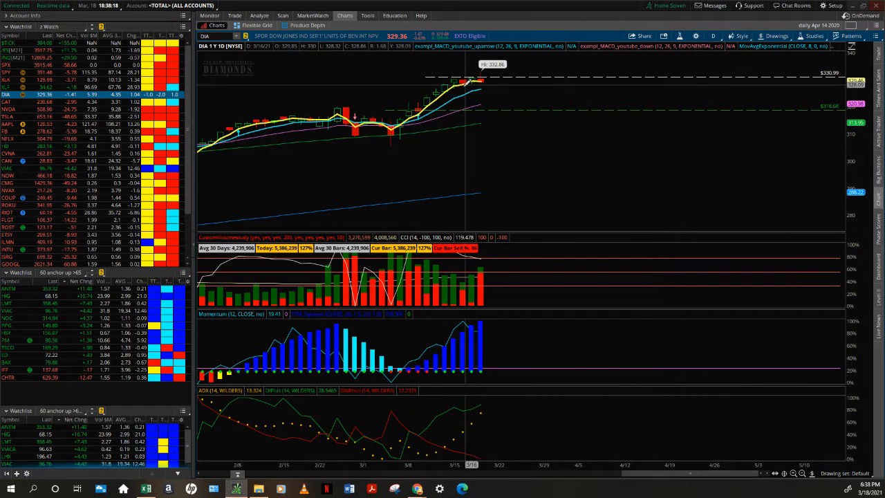
pyautogui.moveTo(477, 89)
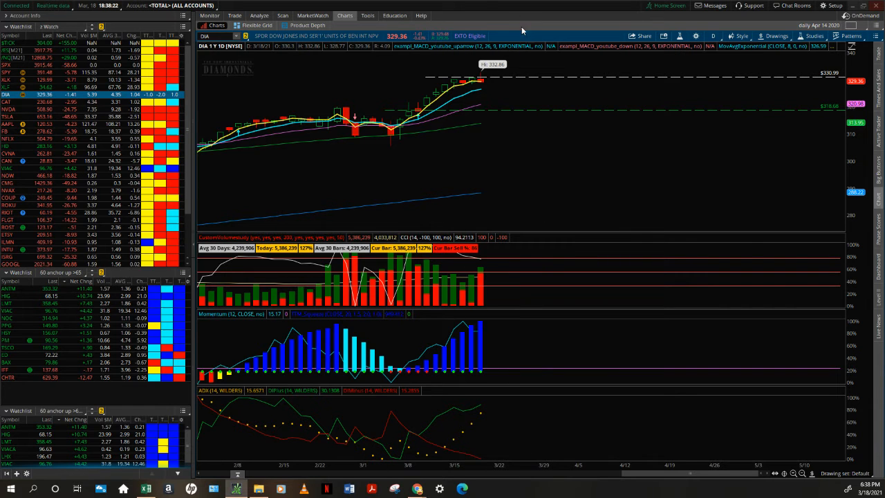
pyautogui.moveTo(458, 143)
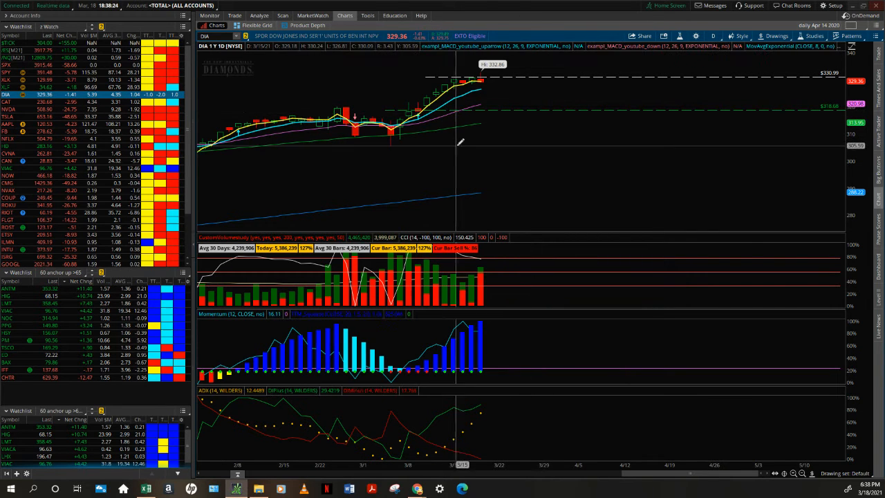
pyautogui.moveTo(456, 142)
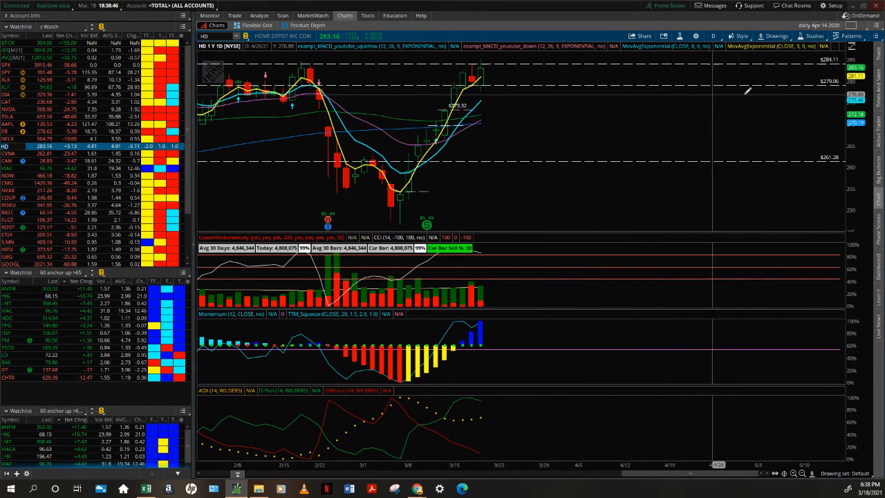
pyautogui.moveTo(484, 83)
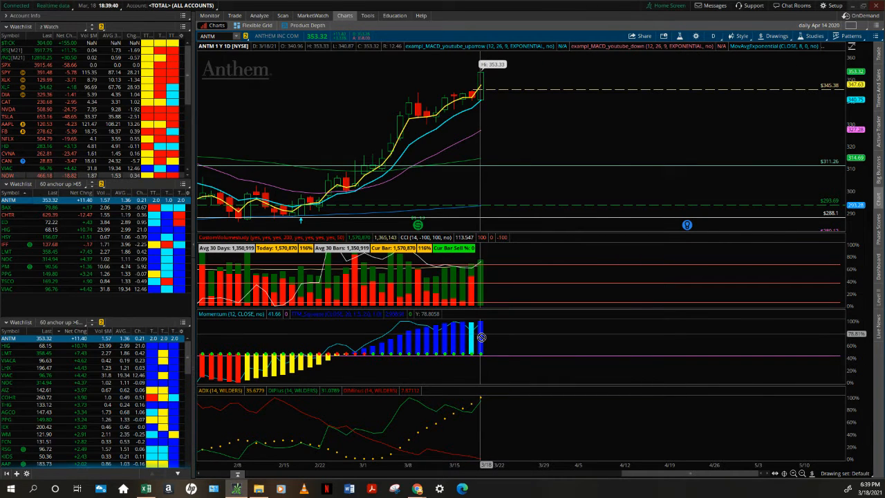
pyautogui.moveTo(479, 337)
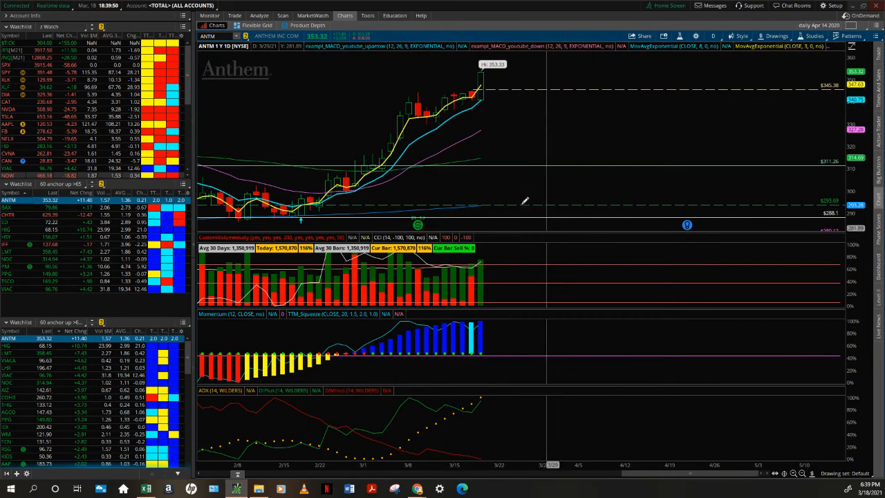
pyautogui.moveTo(481, 128)
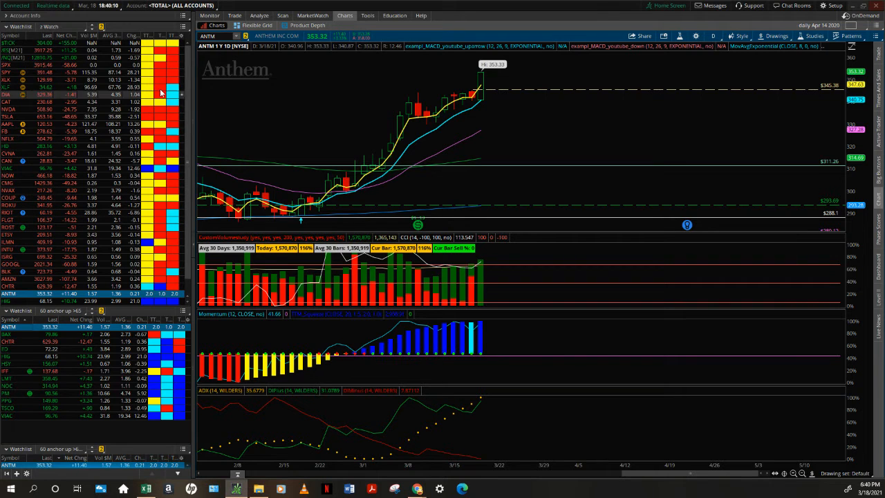
pyautogui.moveTo(161, 221)
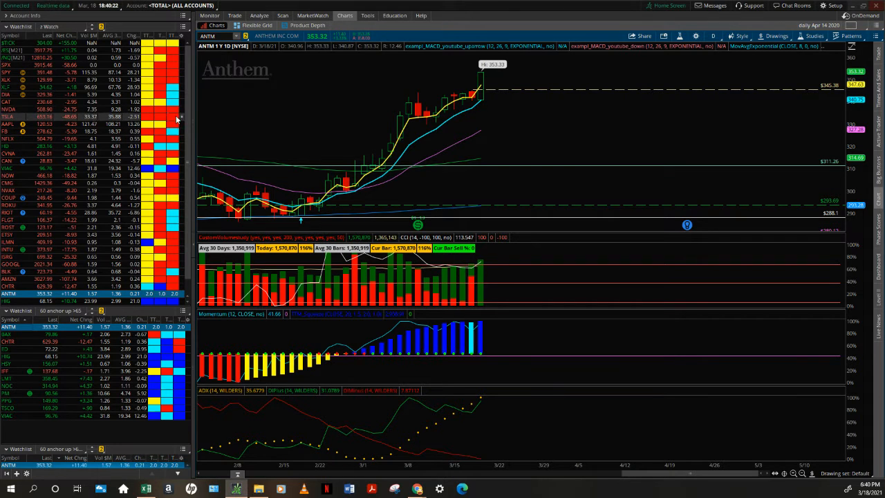
pyautogui.moveTo(102, 110)
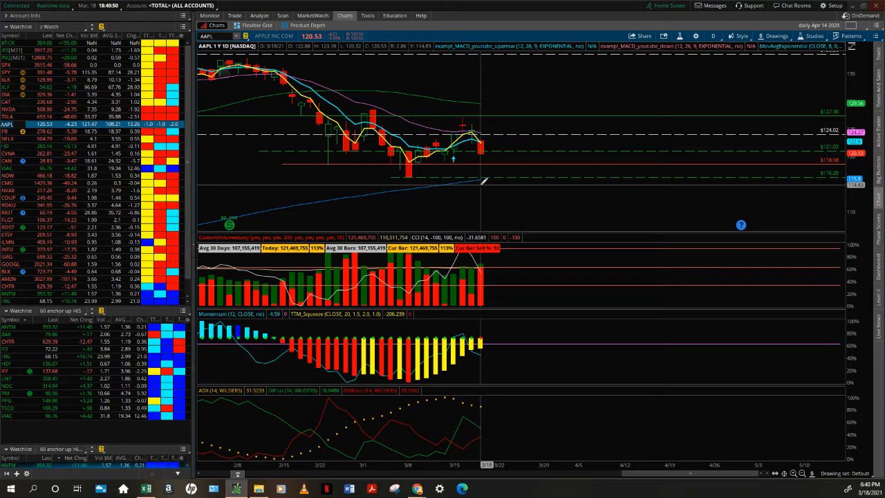
pyautogui.moveTo(473, 297)
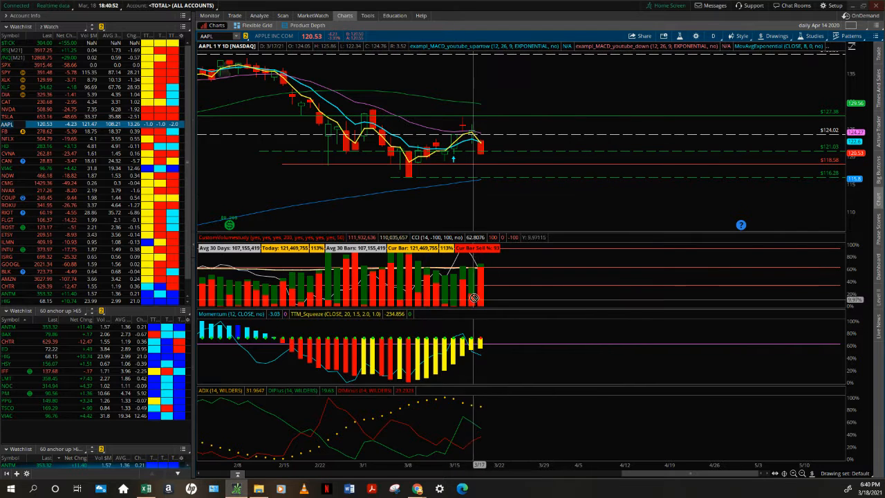
pyautogui.moveTo(483, 281)
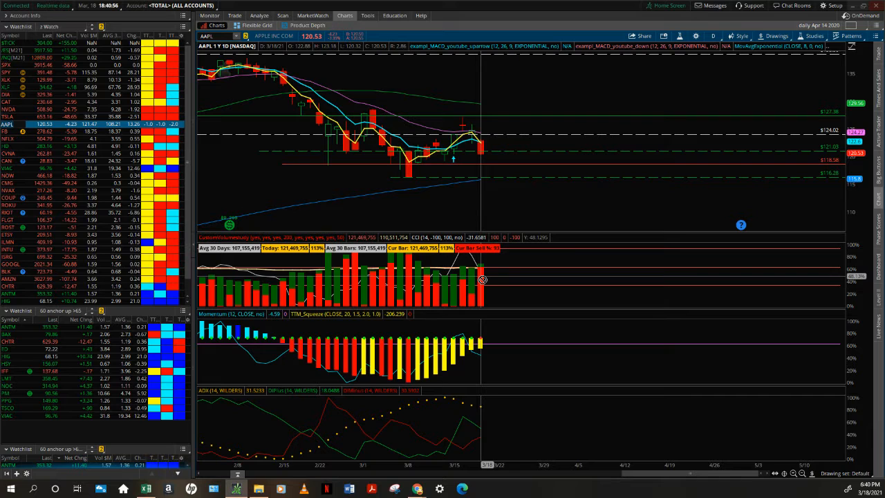
pyautogui.moveTo(482, 280)
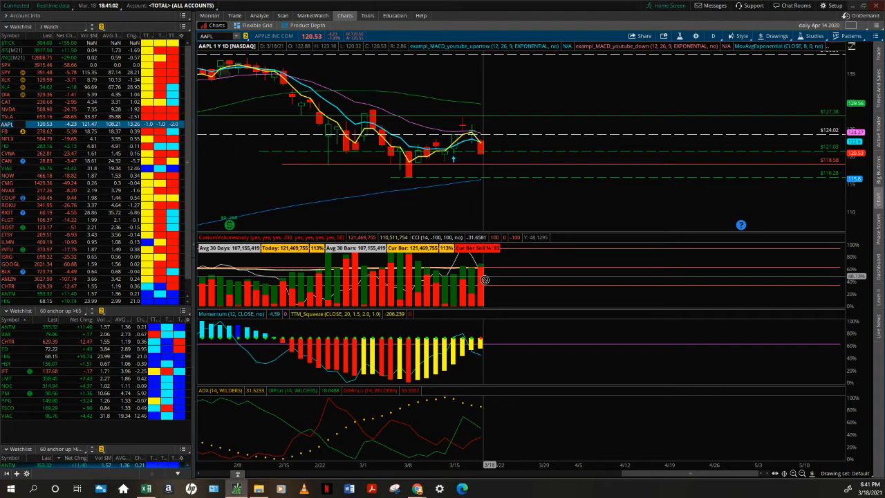
pyautogui.moveTo(484, 280)
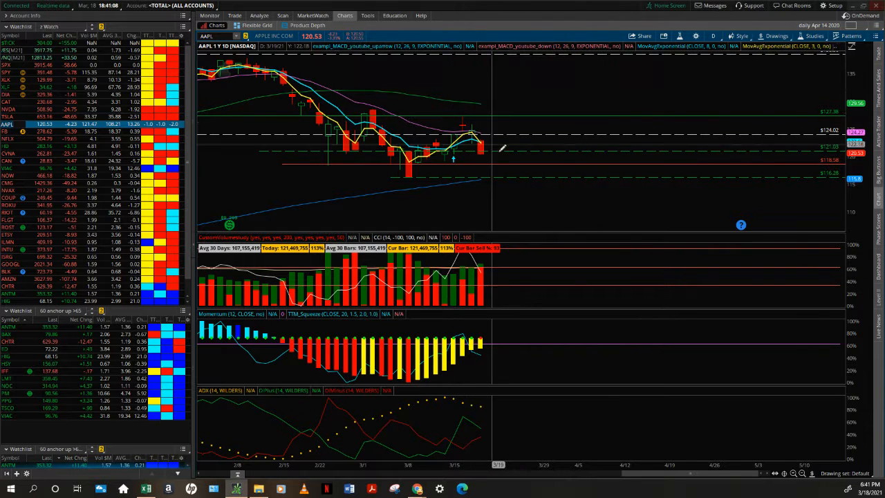
pyautogui.moveTo(477, 132)
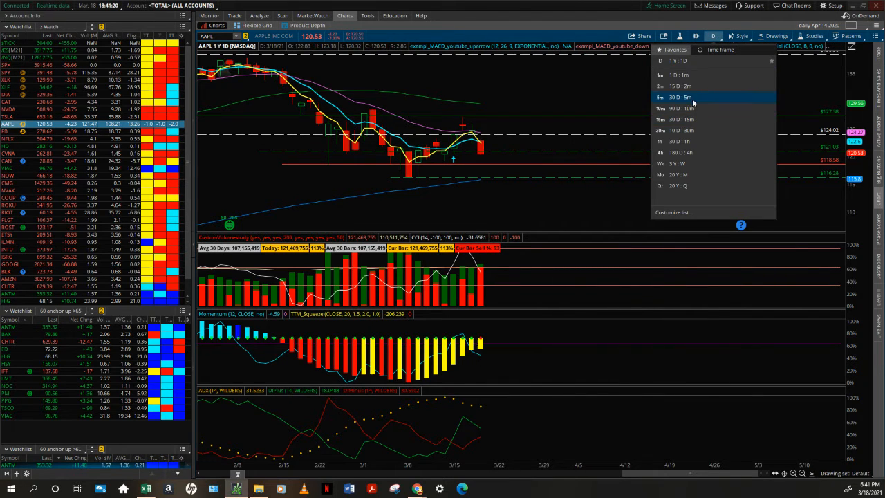
# Switch the AAPL chart to a 30-day, 5-minute view
pyautogui.click(680, 97)
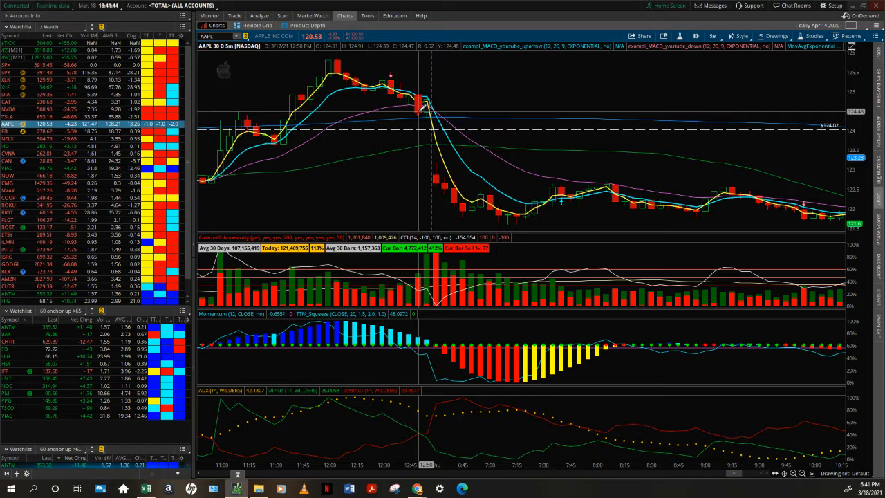
pyautogui.moveTo(305, 114)
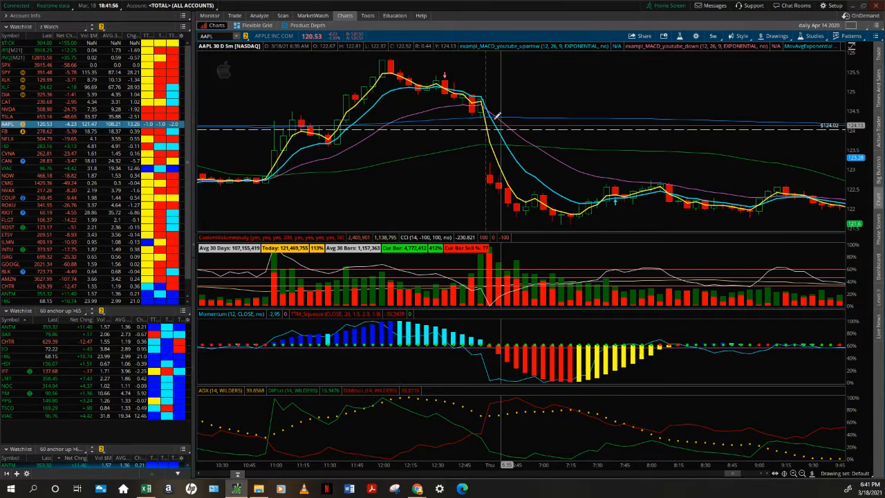
pyautogui.moveTo(481, 183)
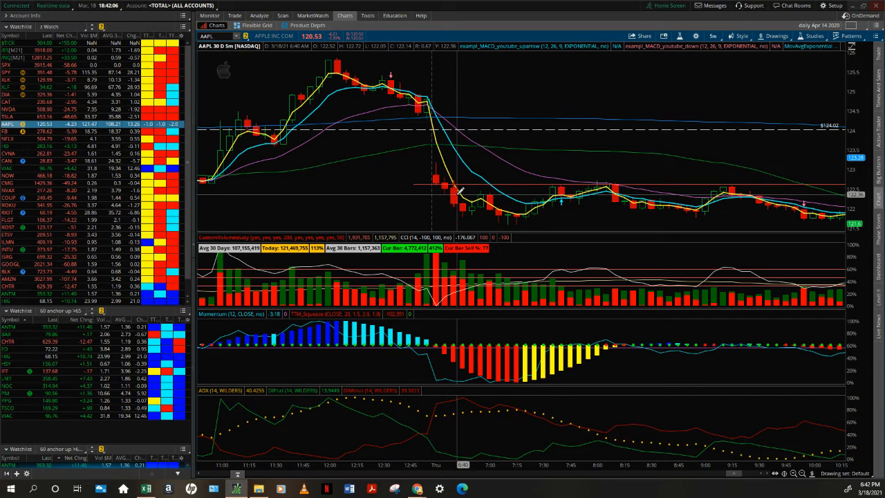
pyautogui.moveTo(433, 185)
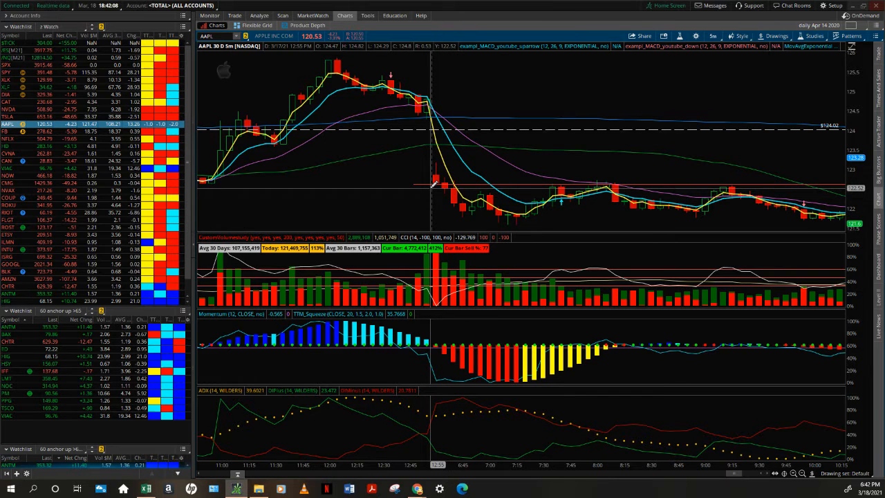
pyautogui.moveTo(432, 186)
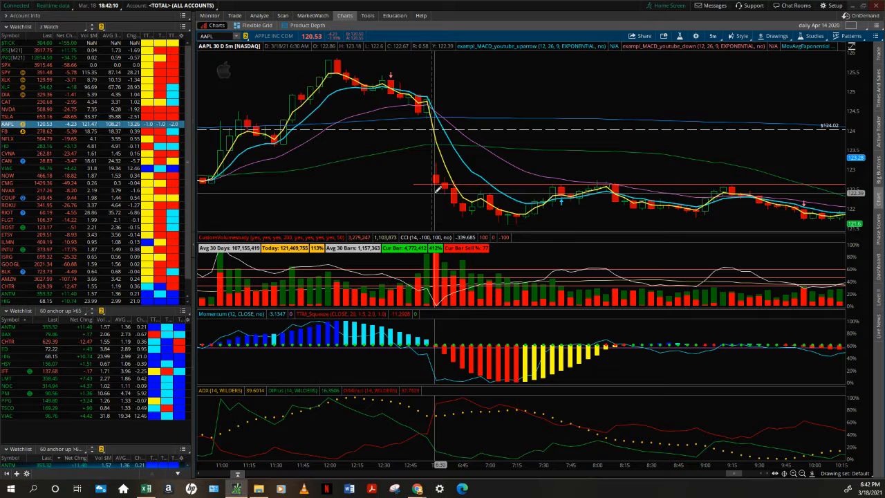
pyautogui.moveTo(477, 187)
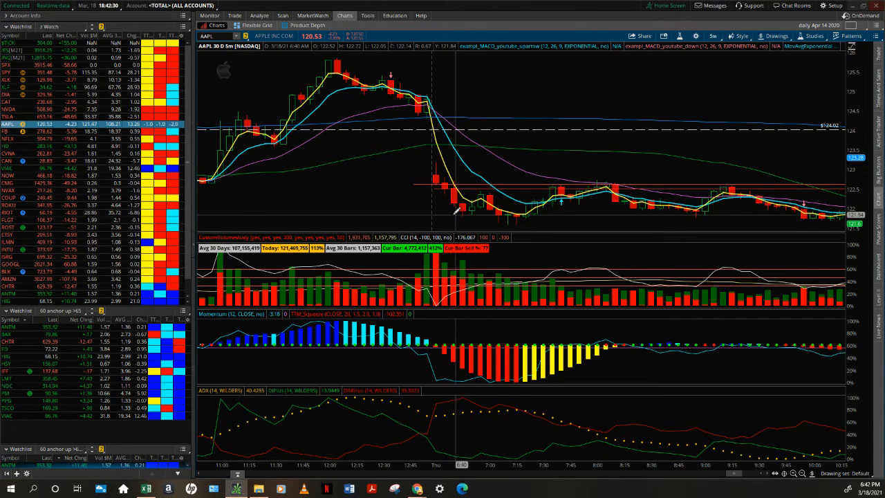
pyautogui.moveTo(473, 208)
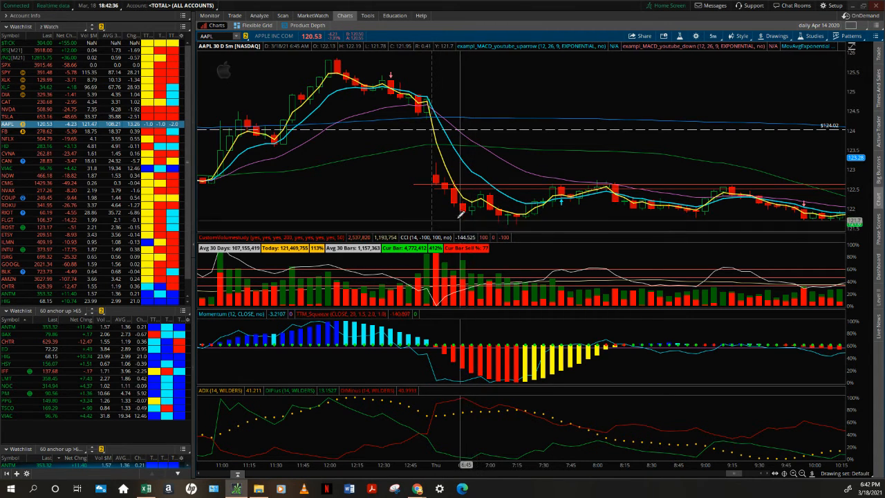
pyautogui.moveTo(463, 207)
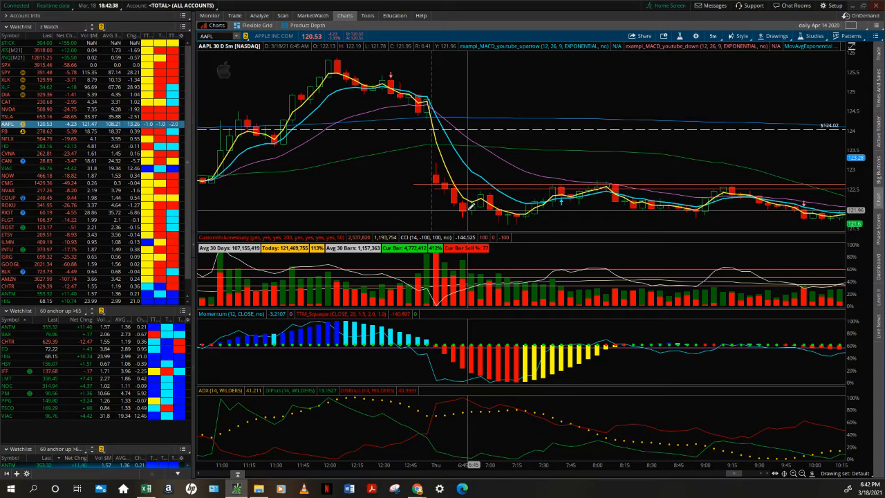
pyautogui.moveTo(463, 162)
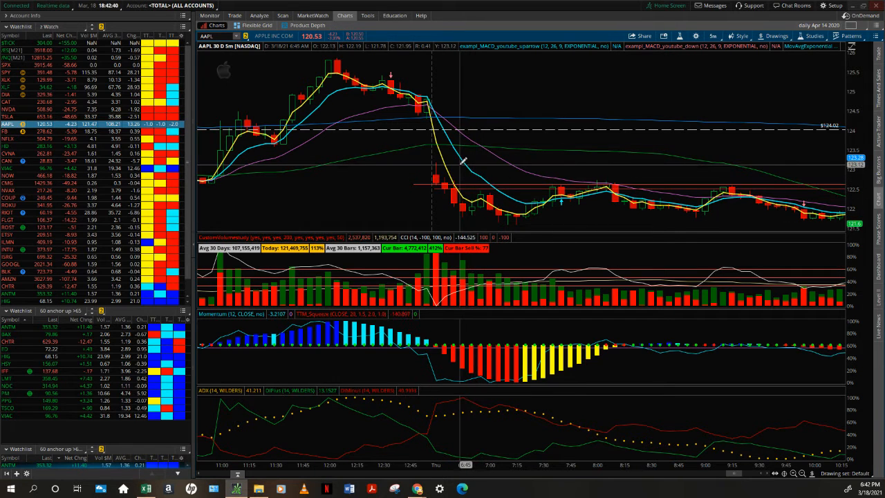
pyautogui.moveTo(474, 179)
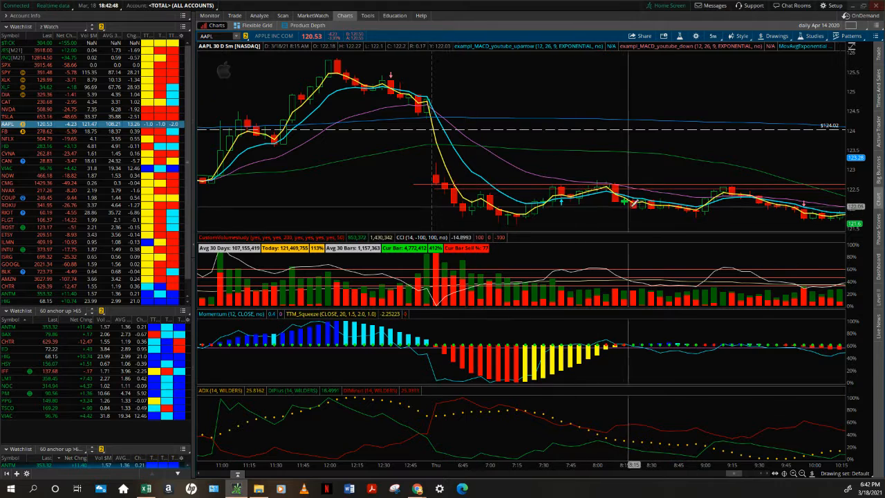
pyautogui.moveTo(554, 221)
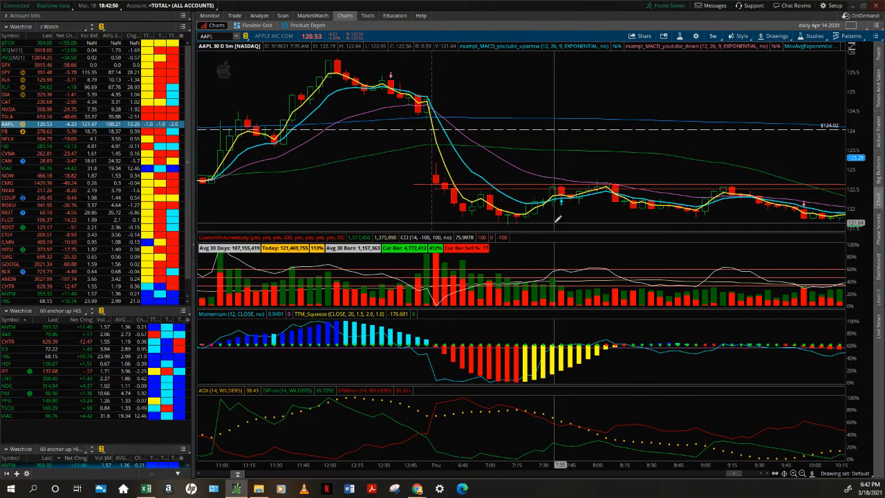
pyautogui.moveTo(612, 197)
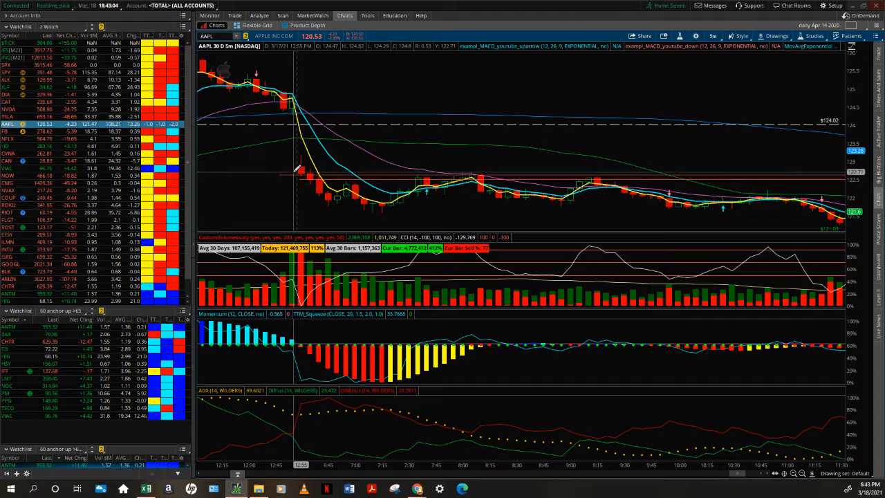
pyautogui.moveTo(308, 166)
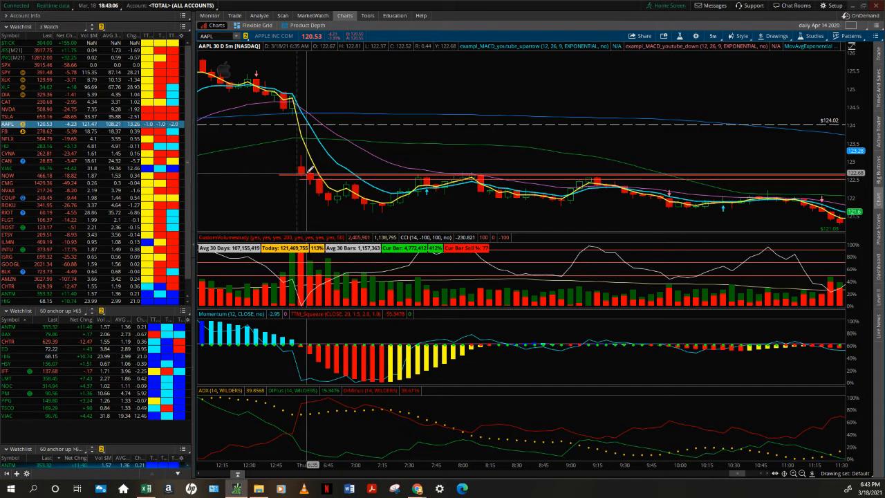
pyautogui.moveTo(311, 170)
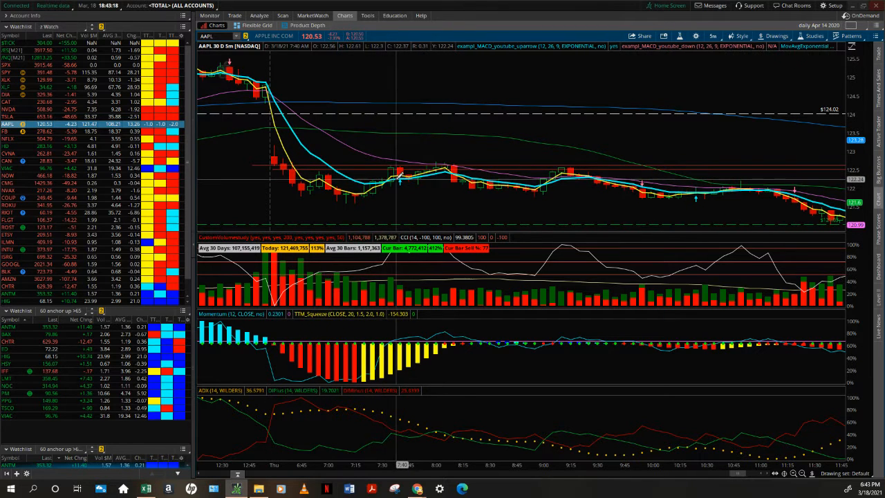
pyautogui.moveTo(380, 183)
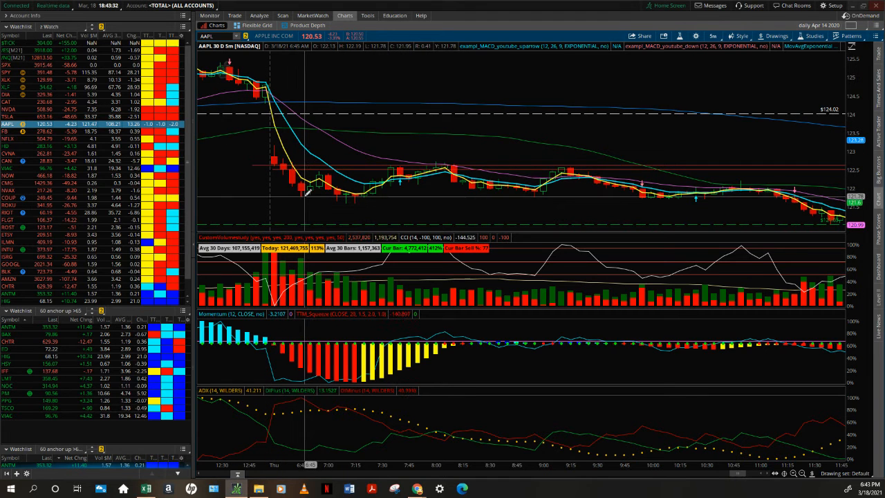
pyautogui.moveTo(318, 178)
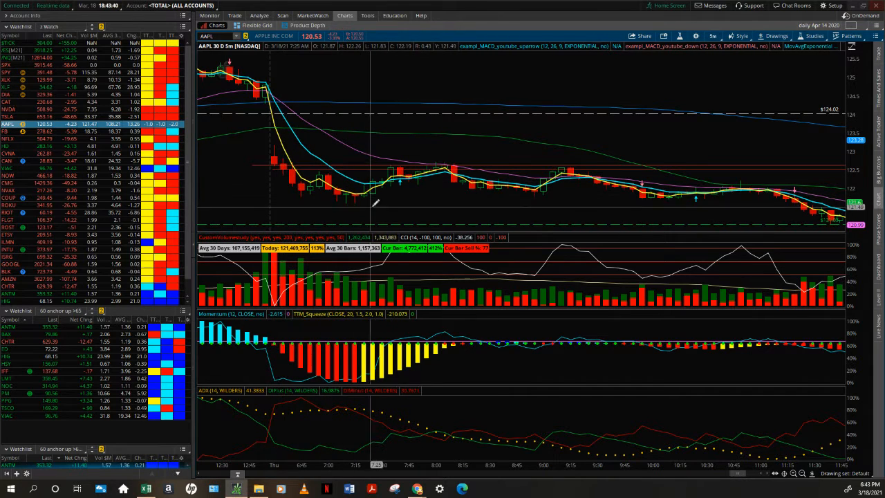
pyautogui.moveTo(270, 193)
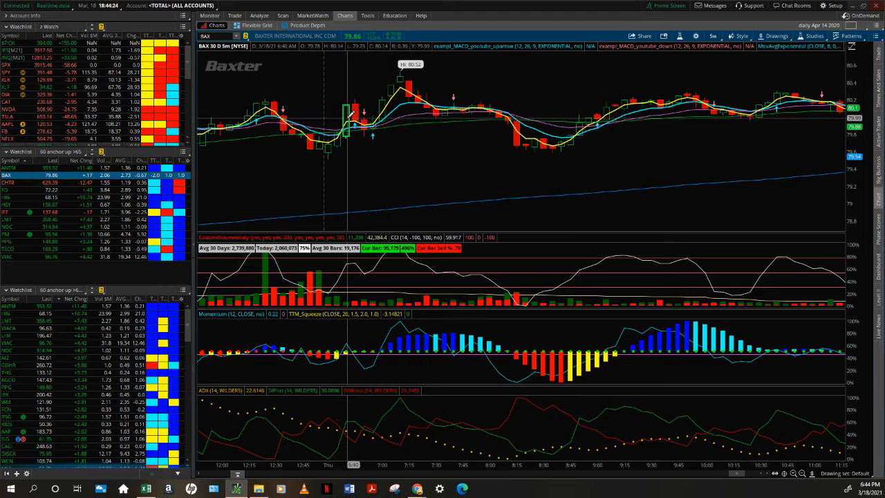
pyautogui.moveTo(360, 118)
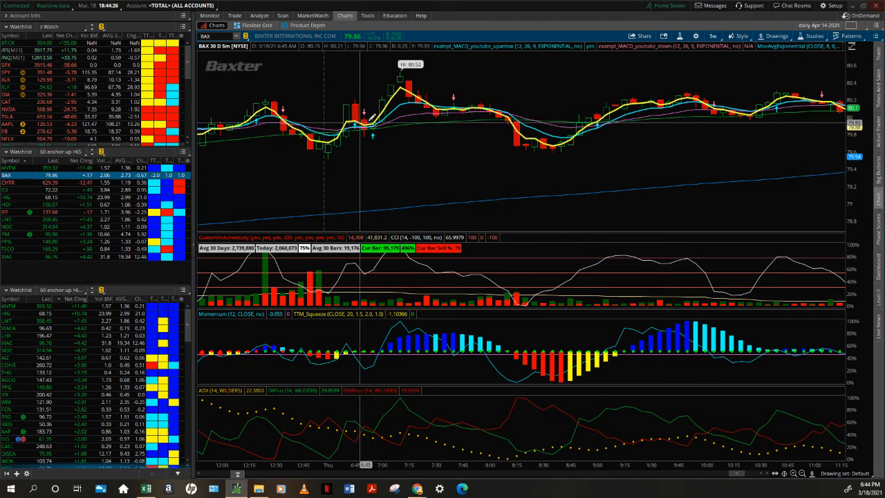
pyautogui.moveTo(404, 204)
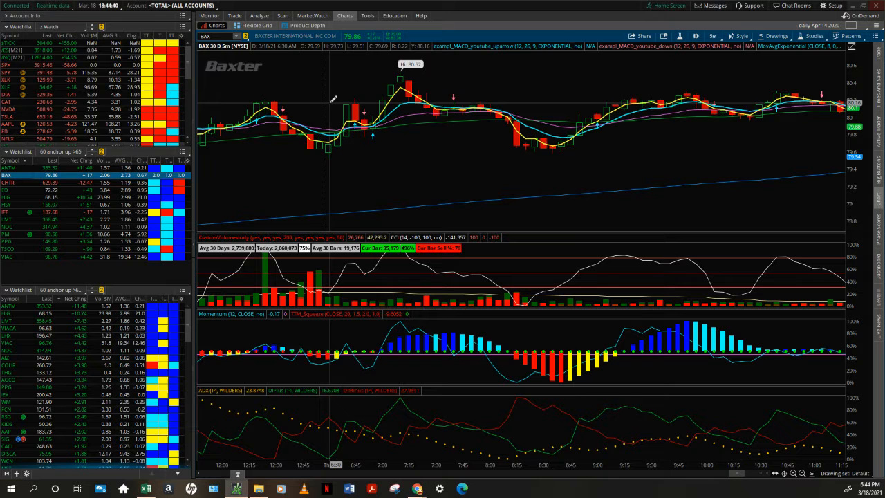
pyautogui.moveTo(395, 90)
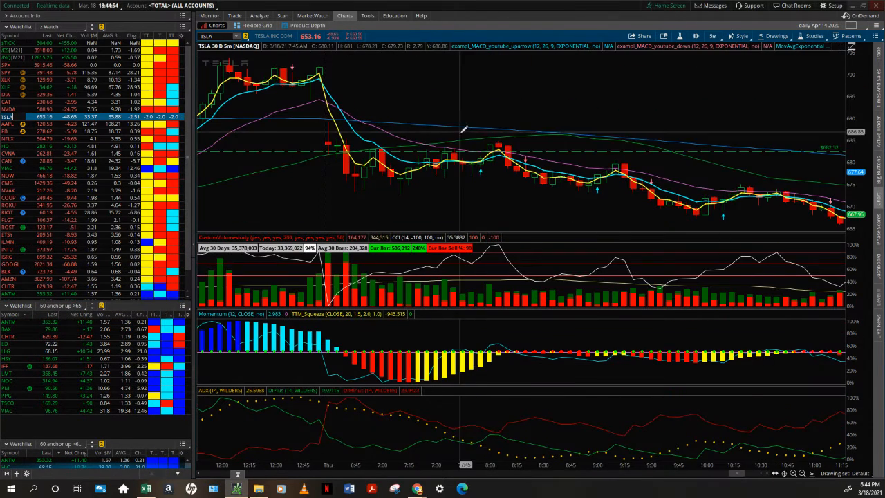
pyautogui.moveTo(339, 148)
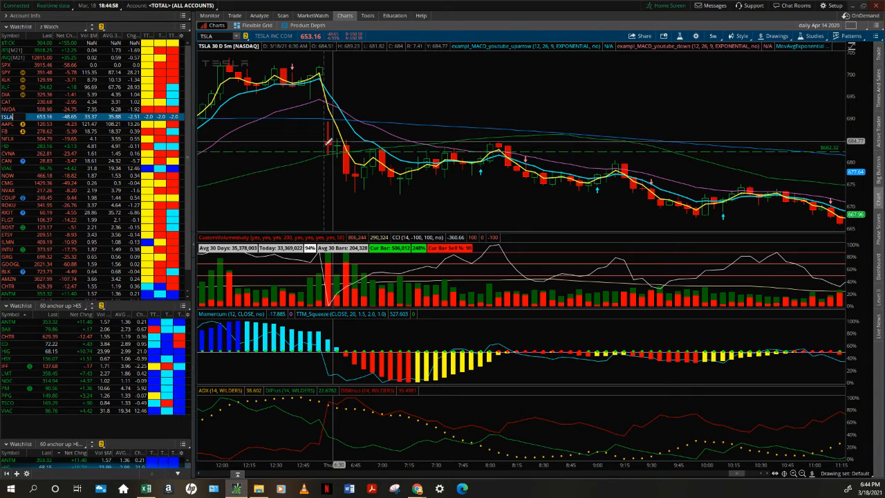
pyautogui.moveTo(363, 159)
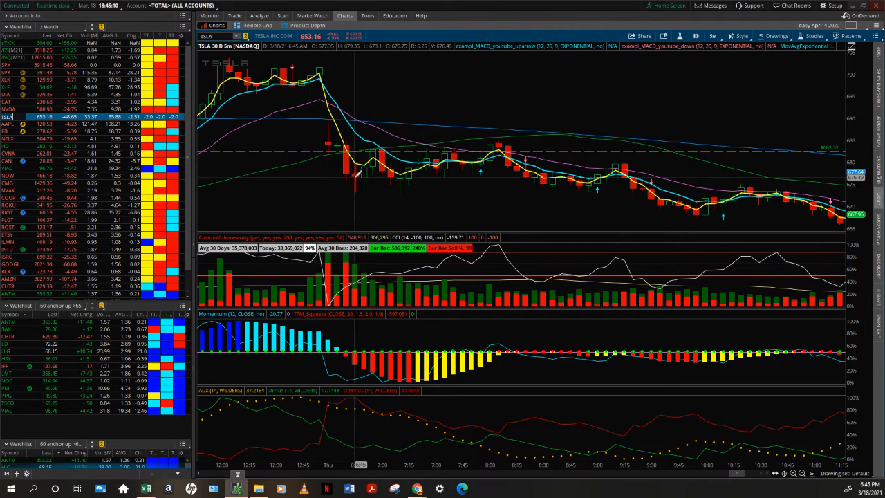
pyautogui.moveTo(515, 152)
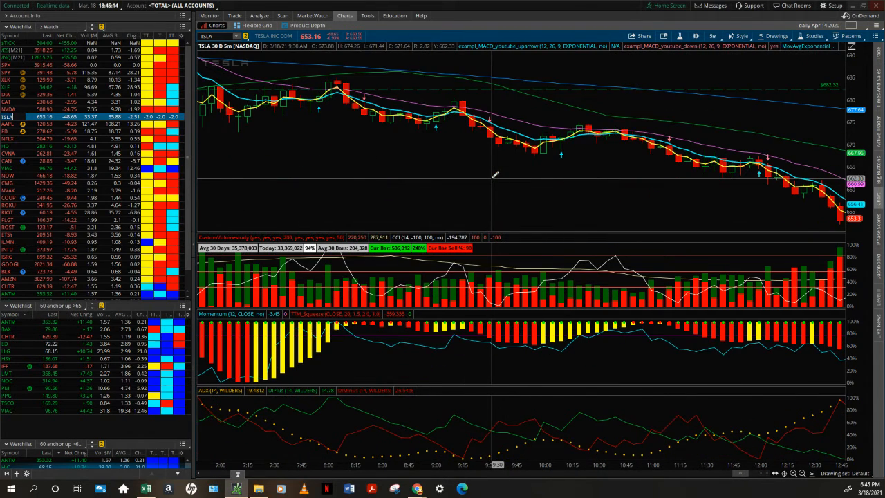
pyautogui.moveTo(473, 159)
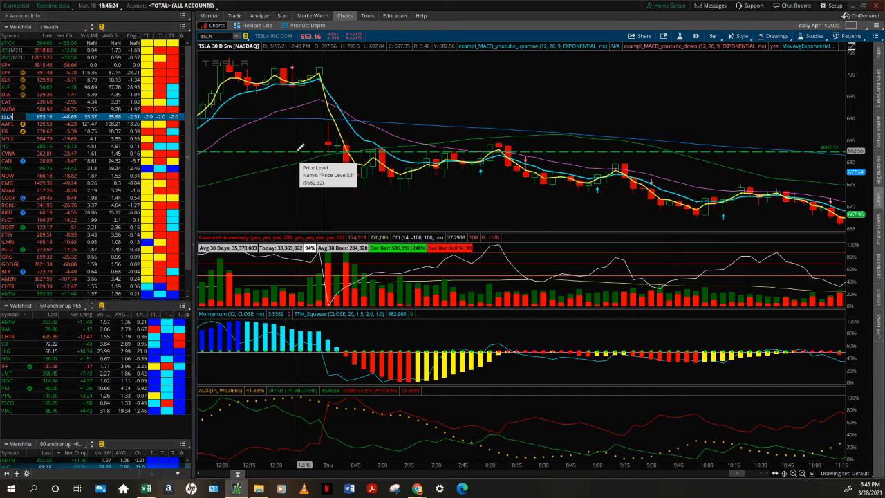
pyautogui.moveTo(406, 145)
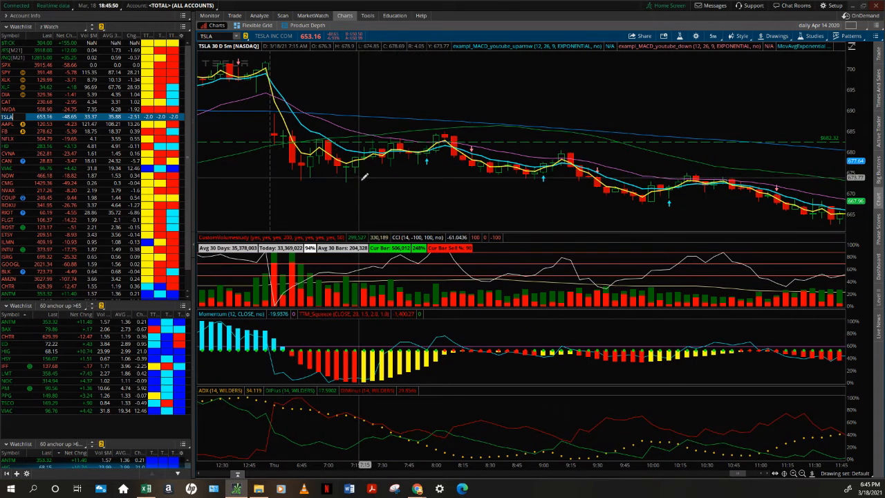
pyautogui.moveTo(460, 166)
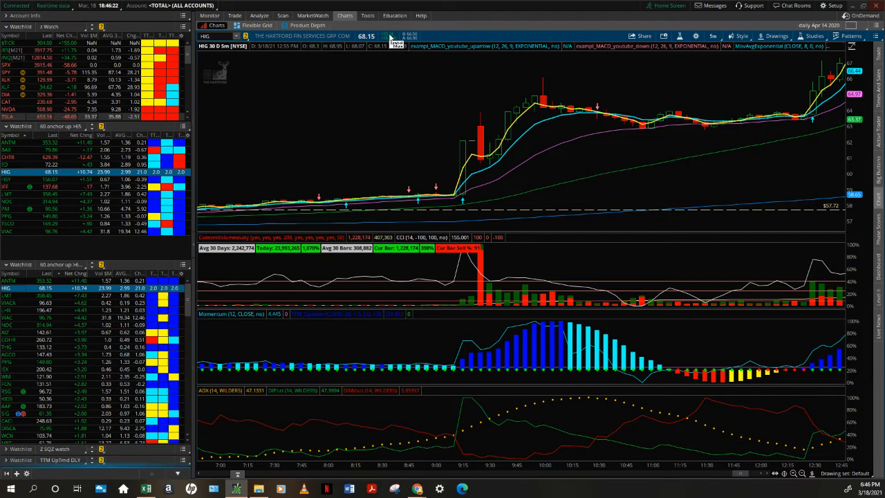
pyautogui.moveTo(359, 186)
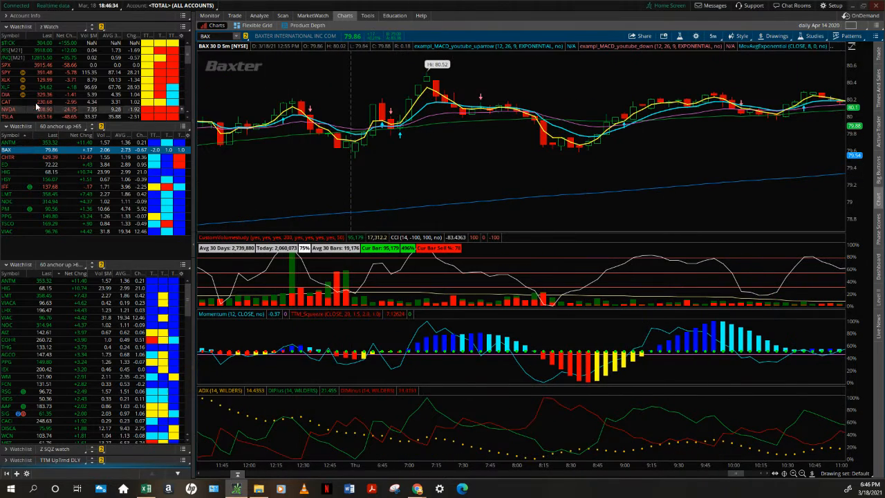
# Select the next symbol in the watchlist to bring up its chart
pyautogui.click(8, 143)
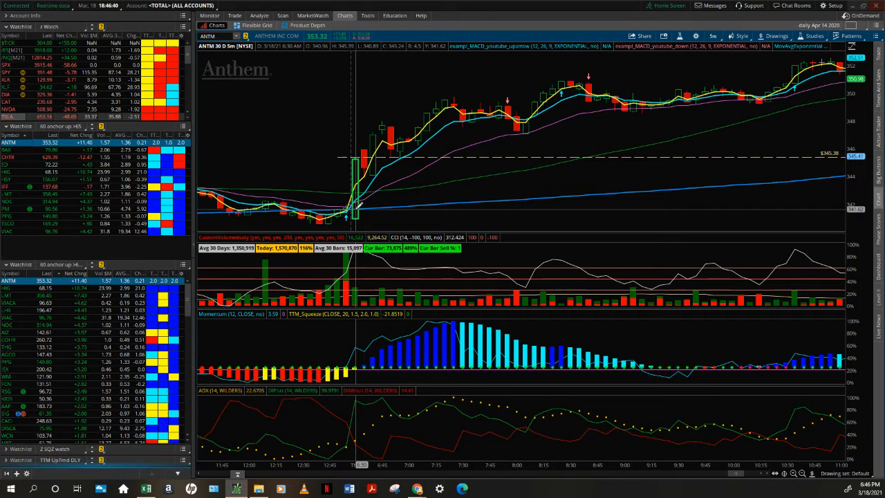
pyautogui.moveTo(344, 261)
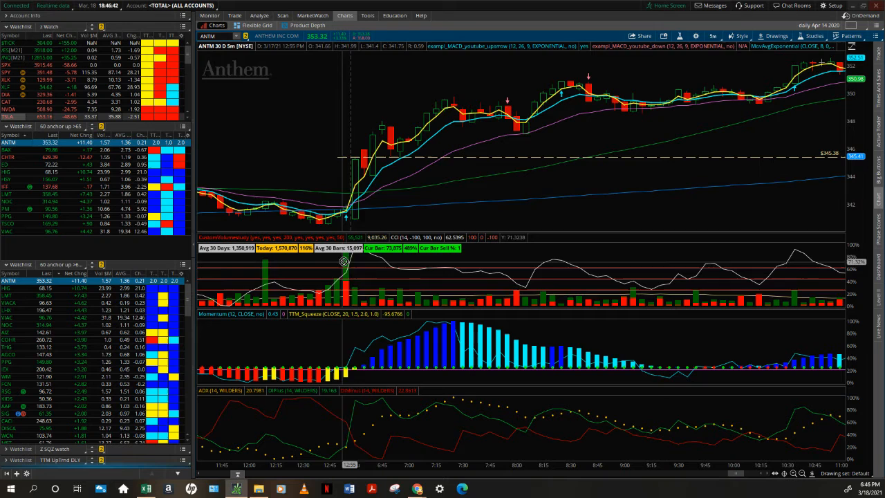
pyautogui.moveTo(353, 188)
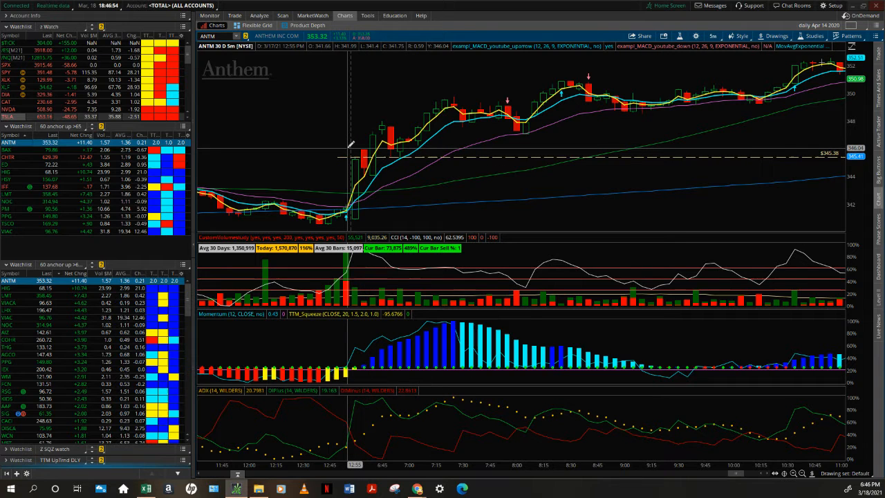
pyautogui.moveTo(366, 135)
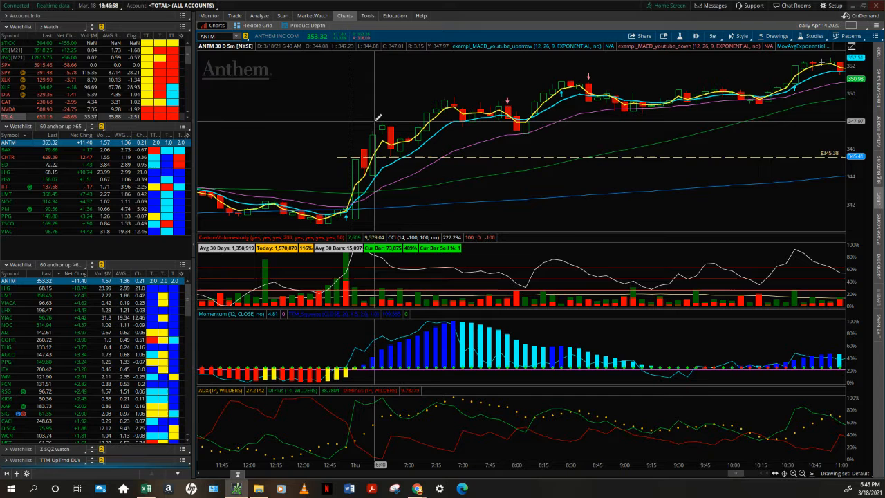
pyautogui.moveTo(421, 93)
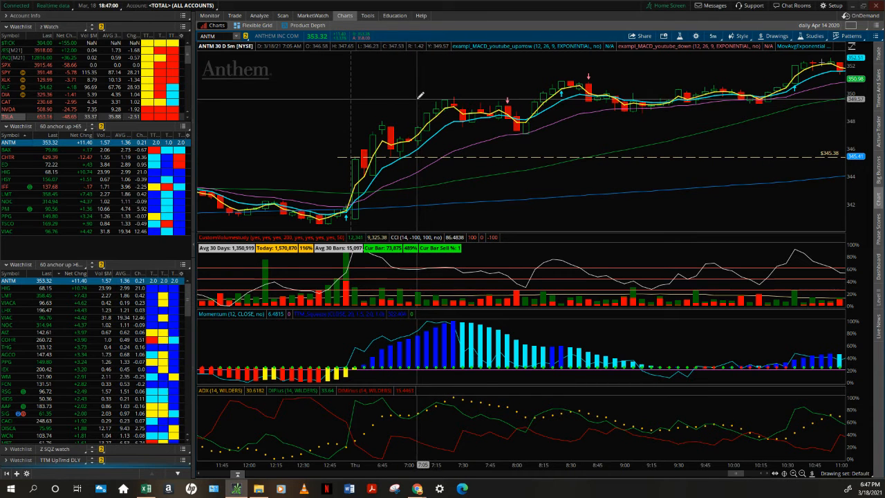
pyautogui.moveTo(318, 132)
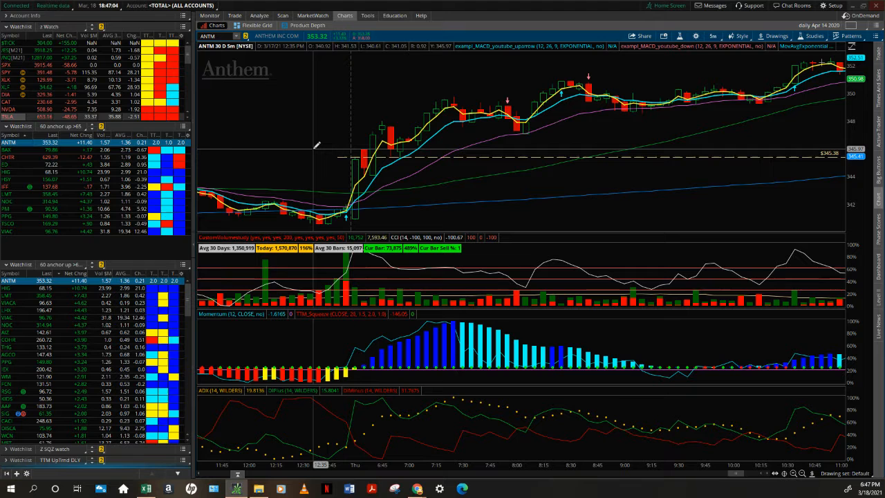
pyautogui.moveTo(406, 159)
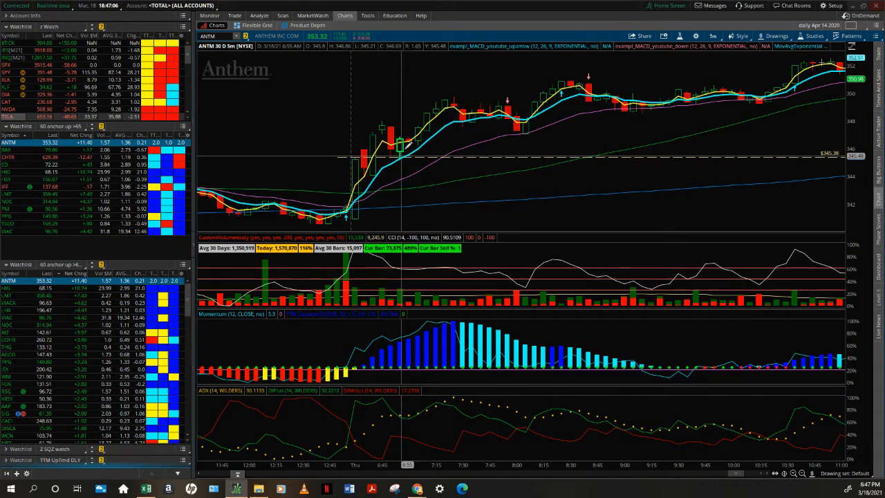
pyautogui.moveTo(403, 91)
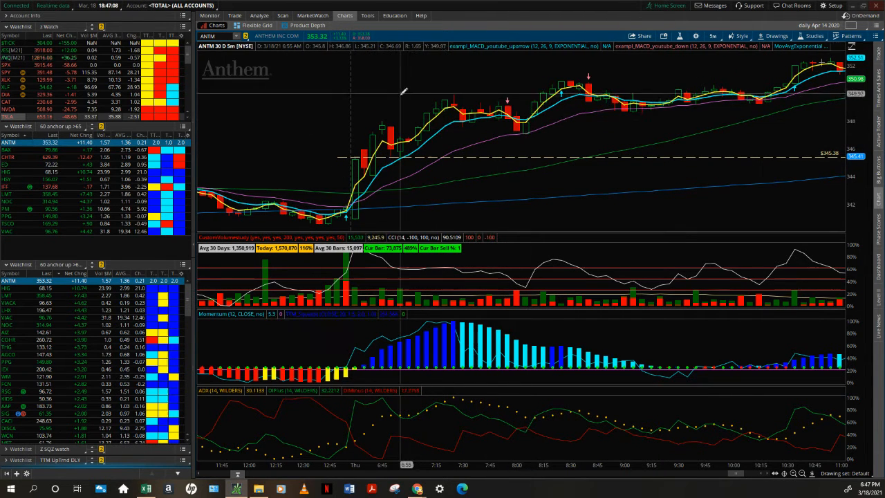
pyautogui.moveTo(435, 97)
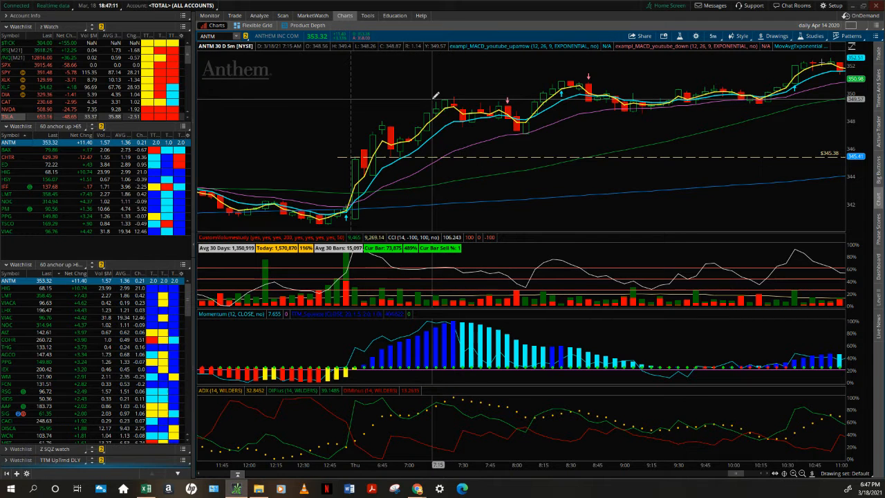